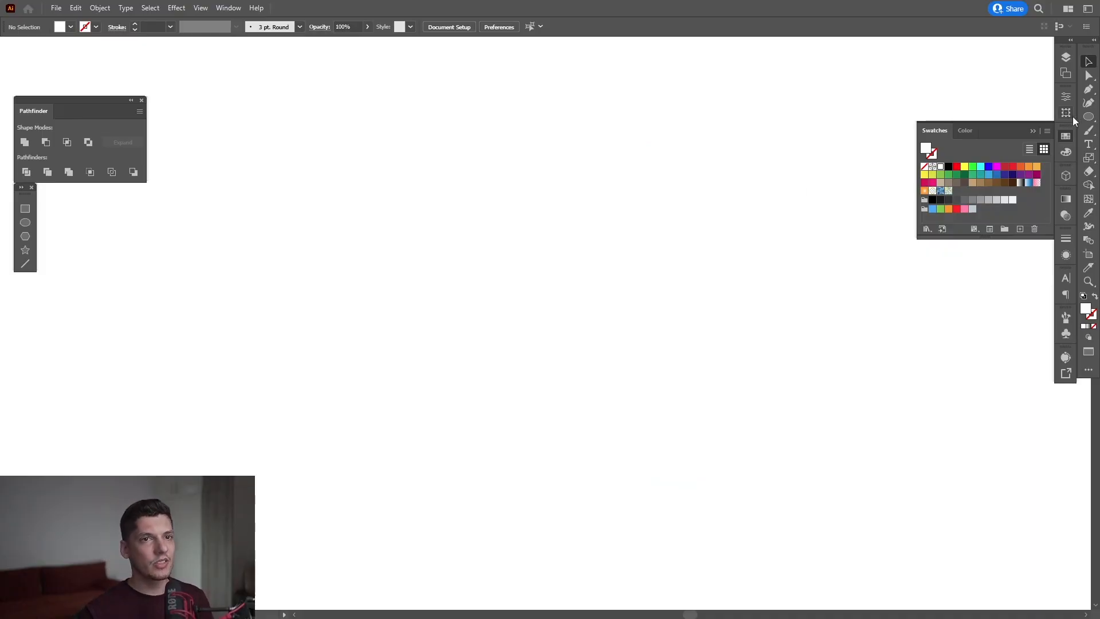
Step: Draw a large square with the Rectangle Tool and fill it light gray
{"action": "left_click", "coordinate": [1065, 113]}
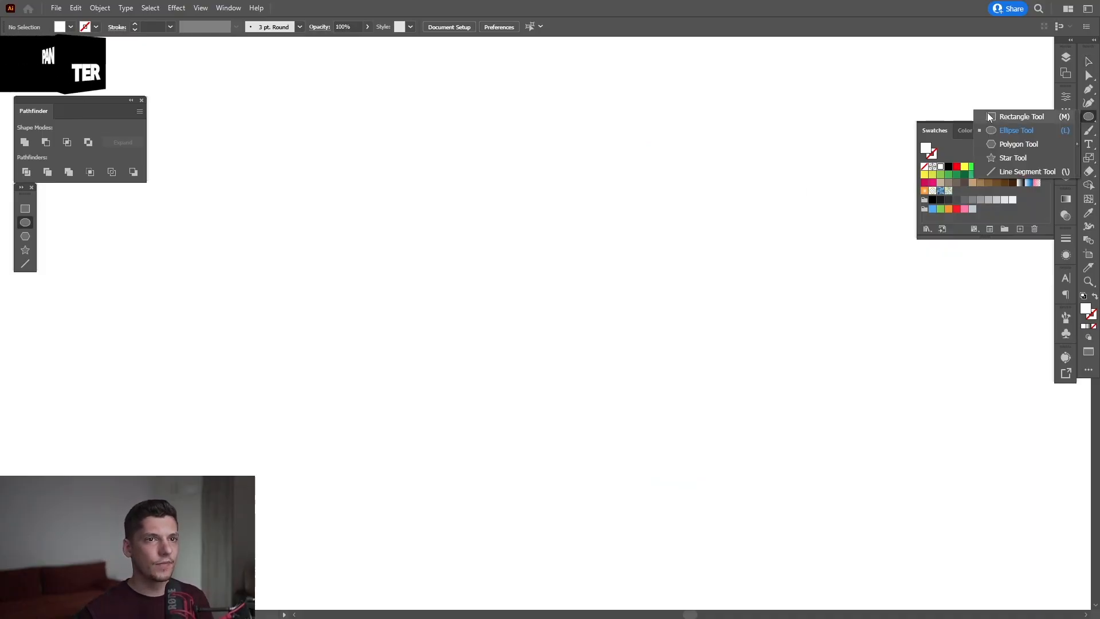
{"action": "left_click", "coordinate": [1021, 116]}
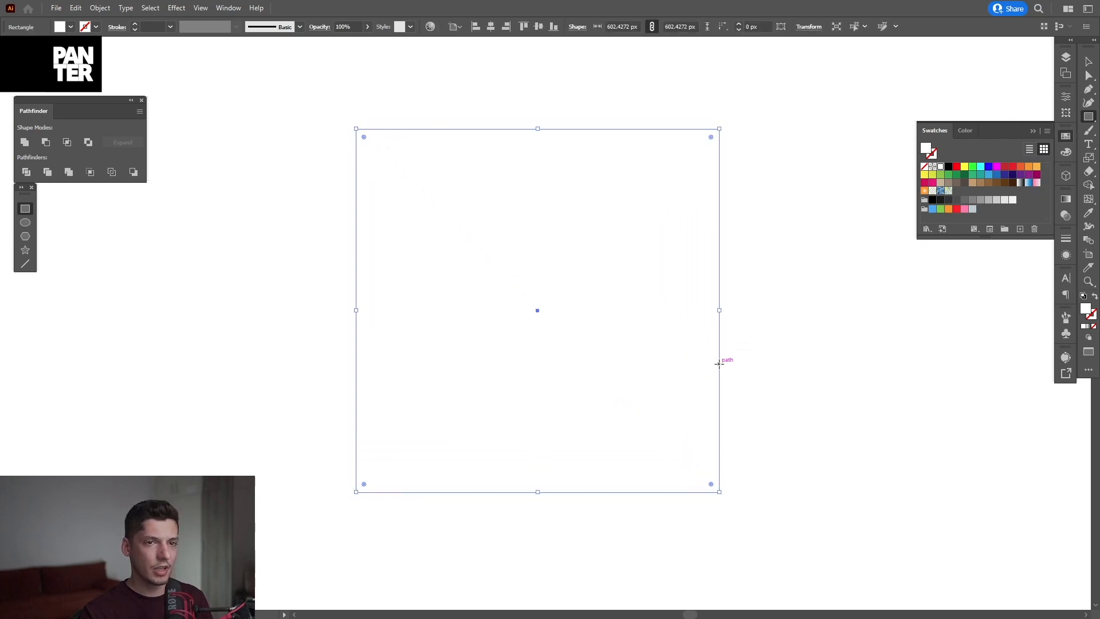
{"action": "mouse_move", "coordinate": [1087, 312]}
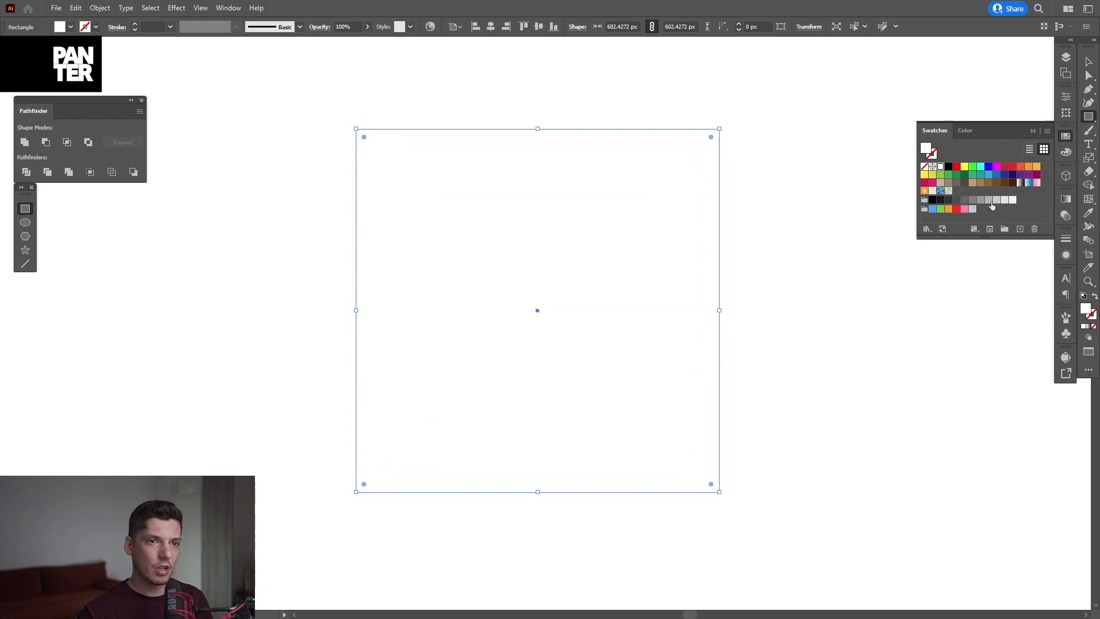
{"action": "left_click", "coordinate": [979, 199]}
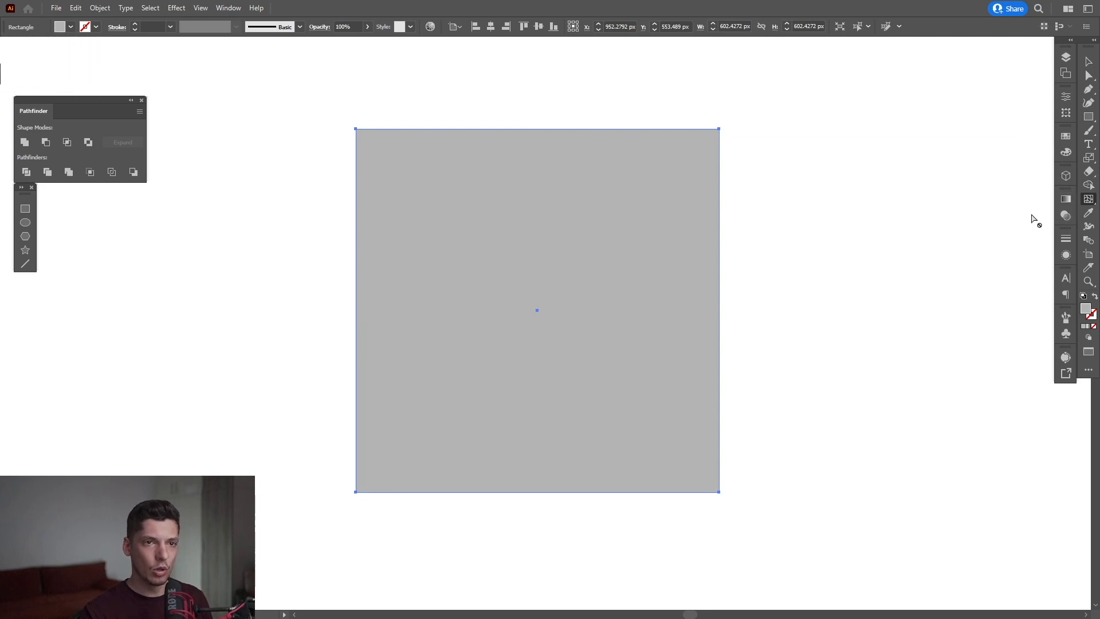
{"action": "mouse_move", "coordinate": [425, 234]}
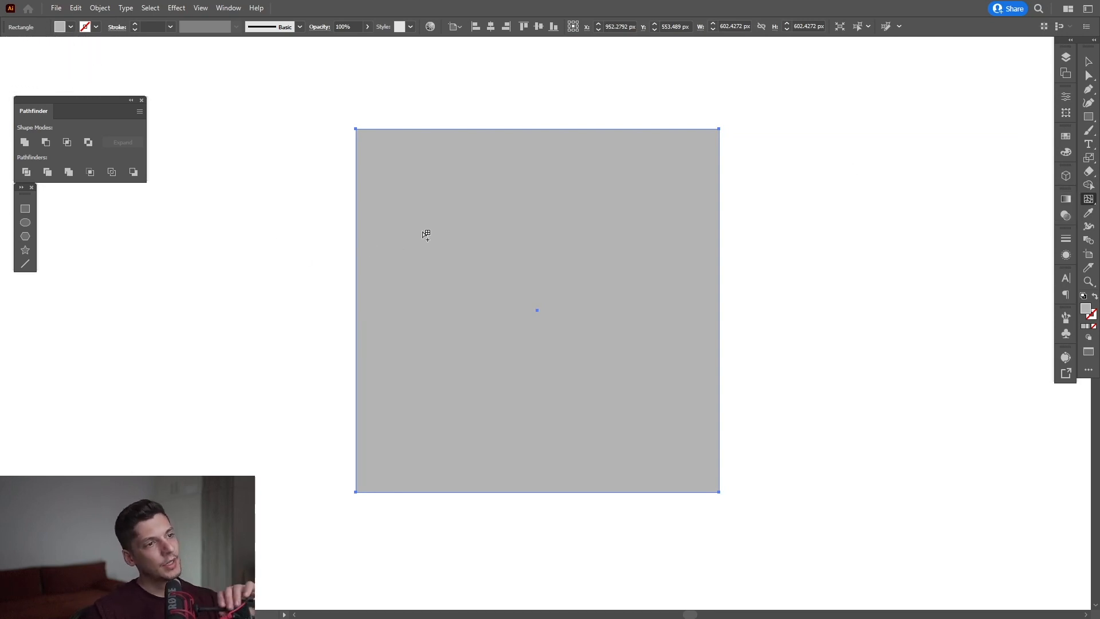
{"action": "mouse_move", "coordinate": [492, 230]}
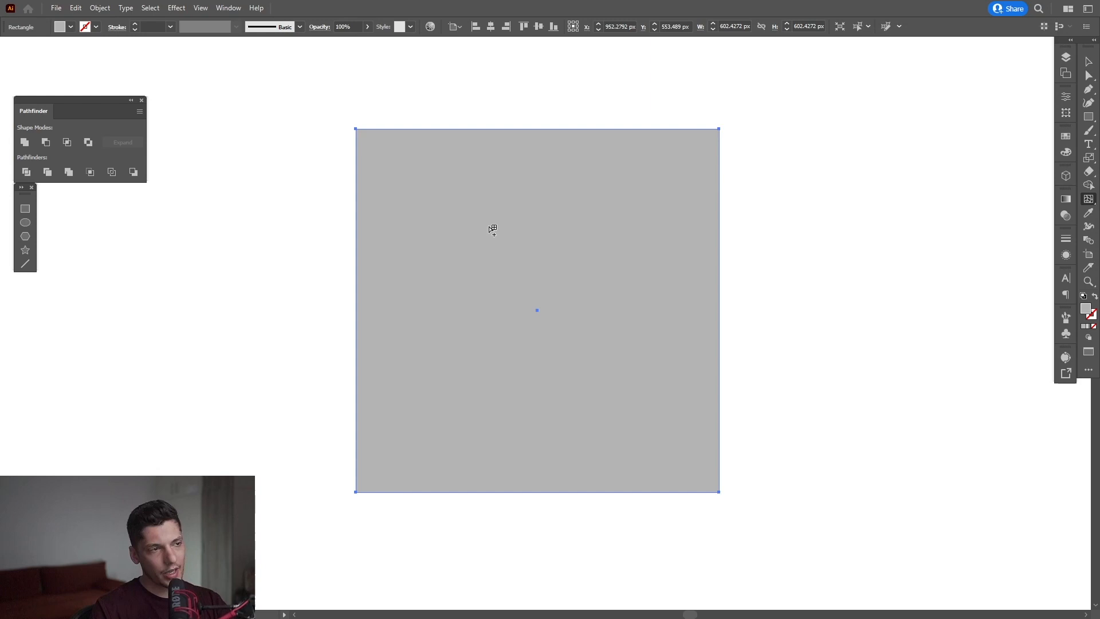
{"action": "mouse_move", "coordinate": [421, 257]}
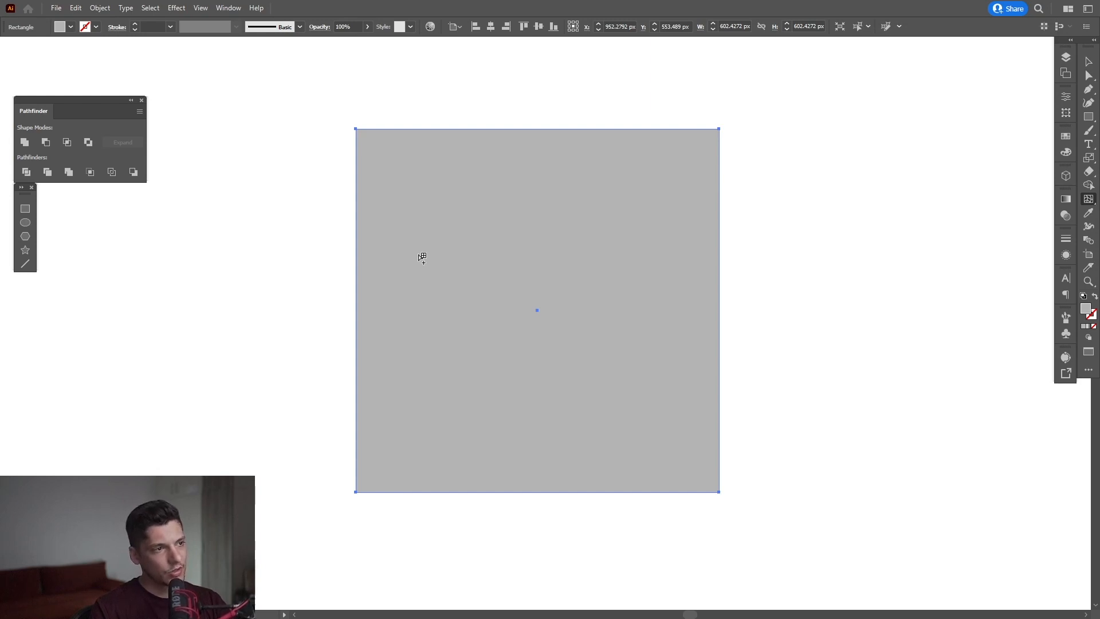
{"action": "mouse_move", "coordinate": [547, 296]}
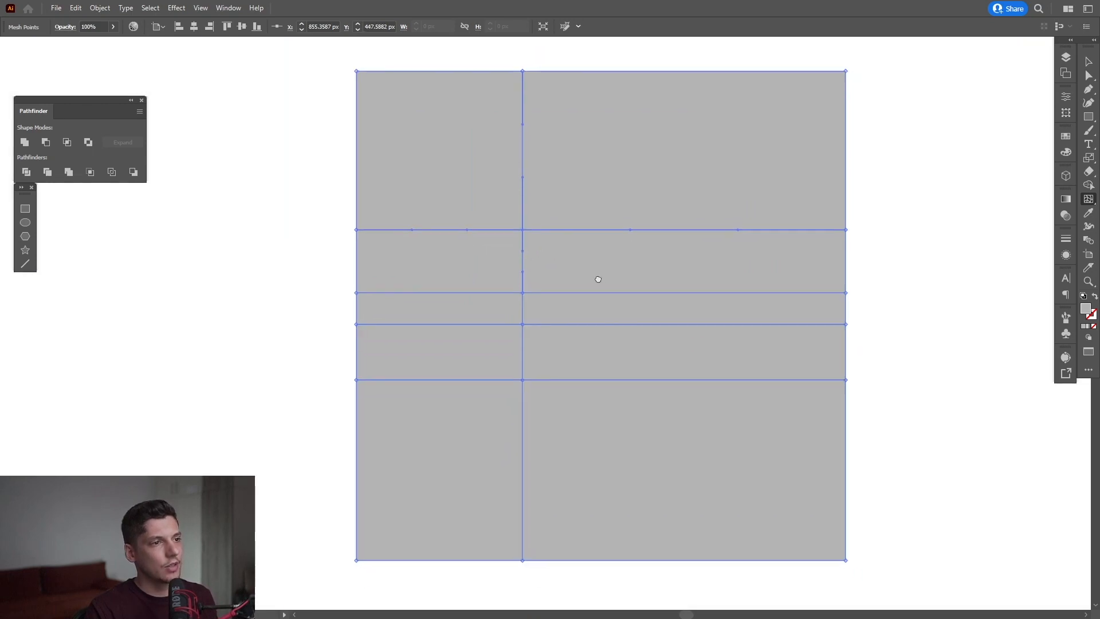
{"action": "mouse_move", "coordinate": [516, 506]}
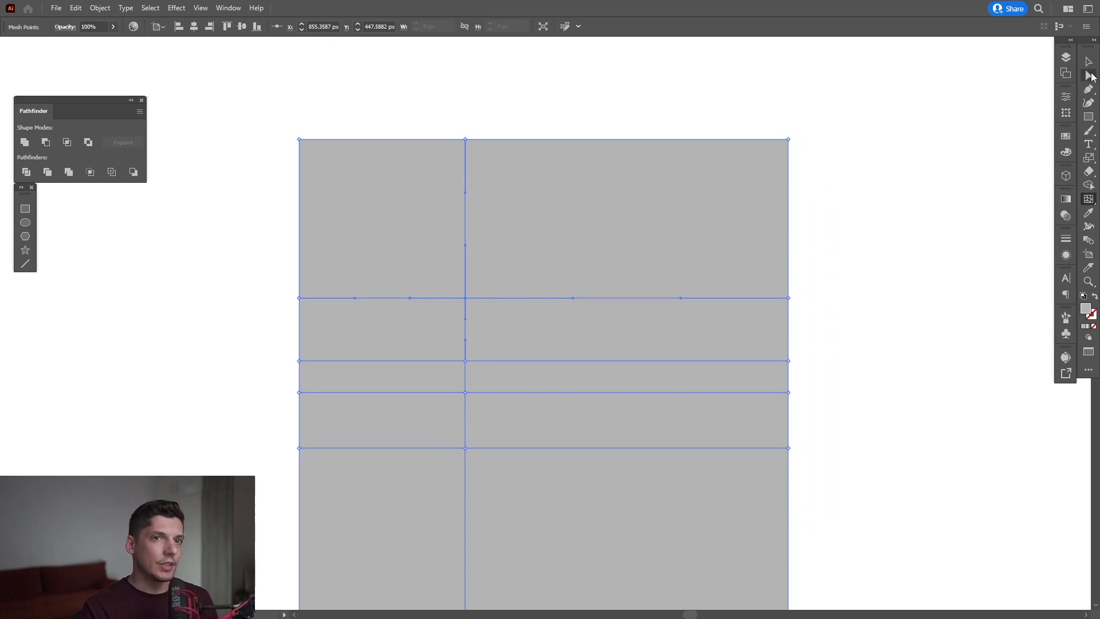
{"action": "mouse_move", "coordinate": [952, 94]}
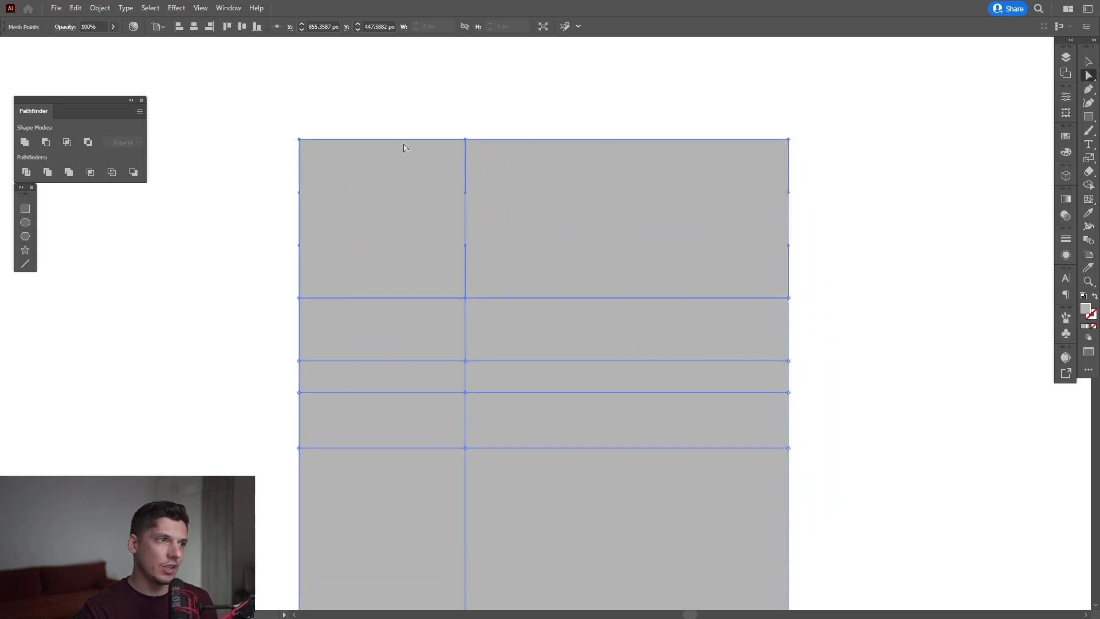
Step: Colour the top row of mesh points pale cream through the Color Picker
{"action": "left_click", "coordinate": [1065, 136]}
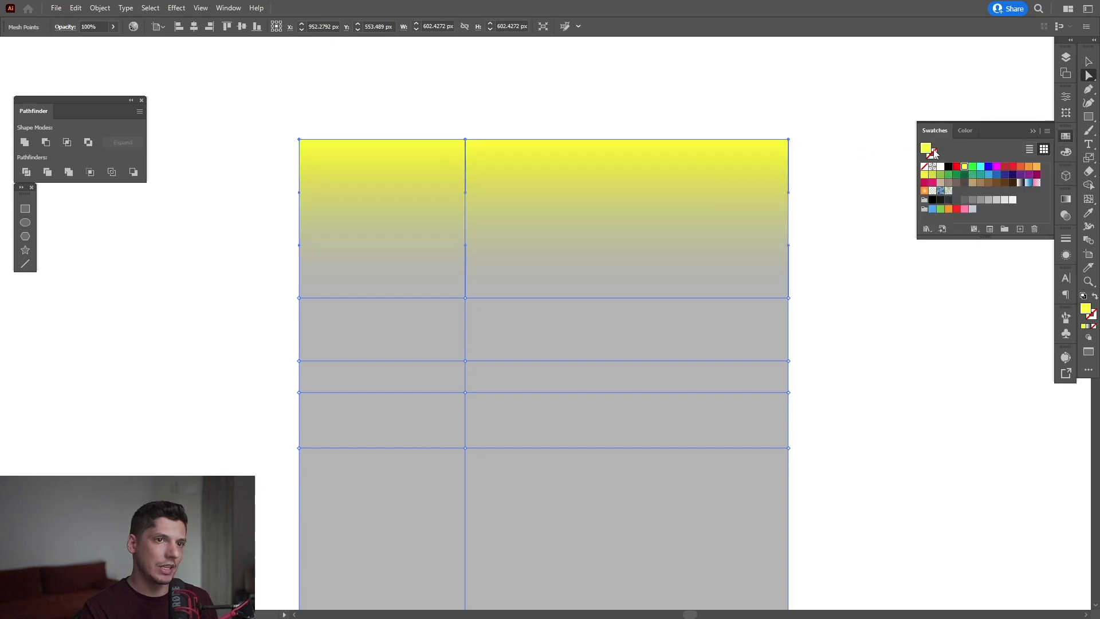
{"action": "double_click", "coordinate": [927, 149]}
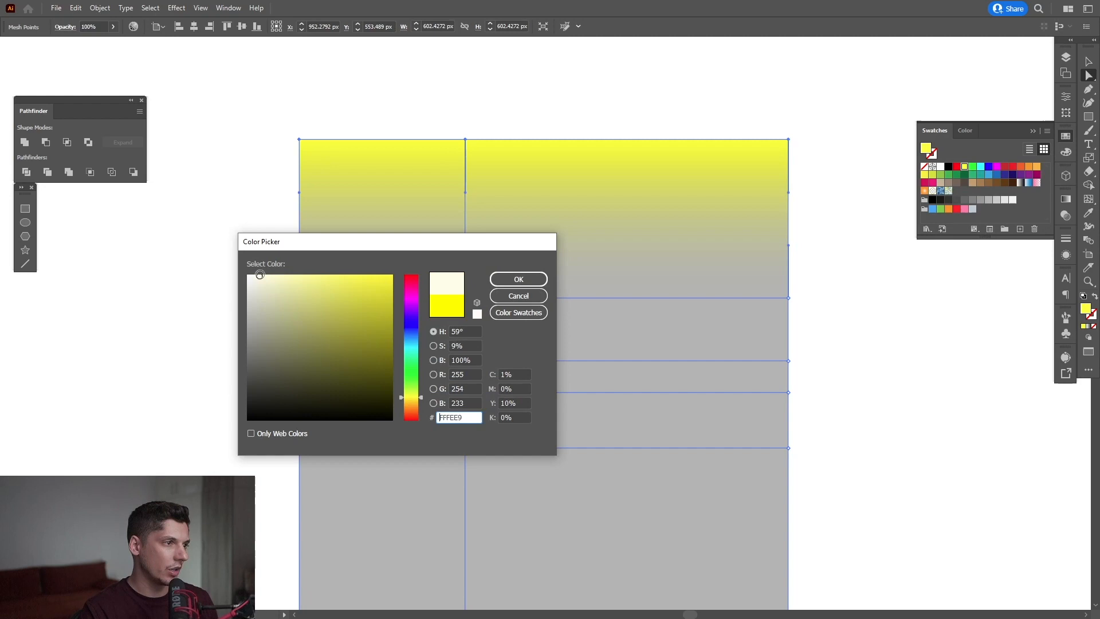
{"action": "left_click", "coordinate": [322, 325]}
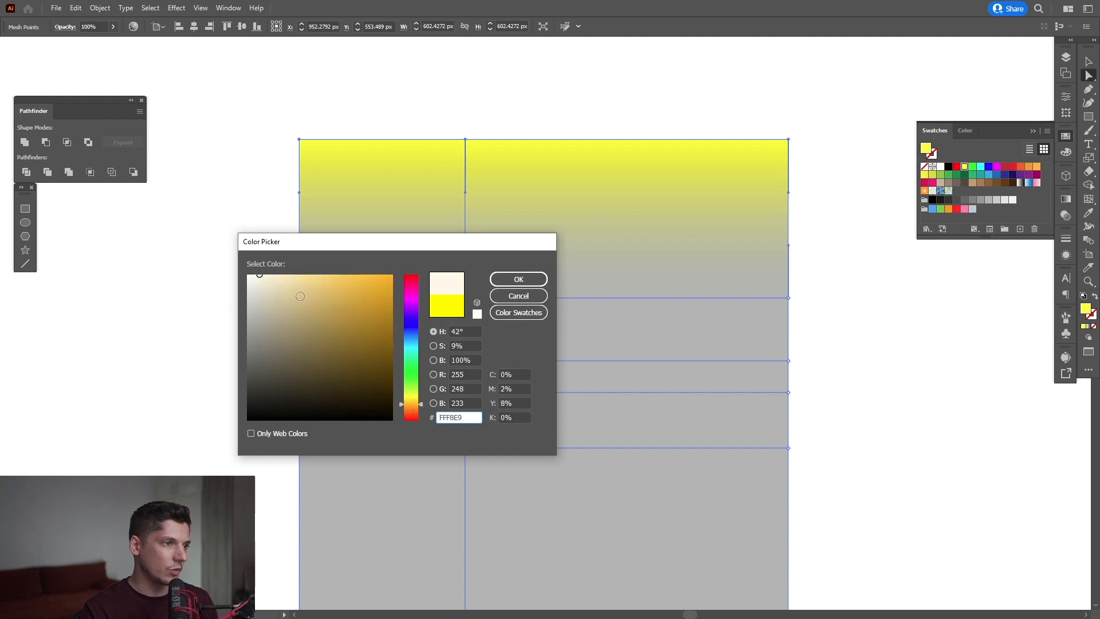
{"action": "left_click", "coordinate": [518, 278]}
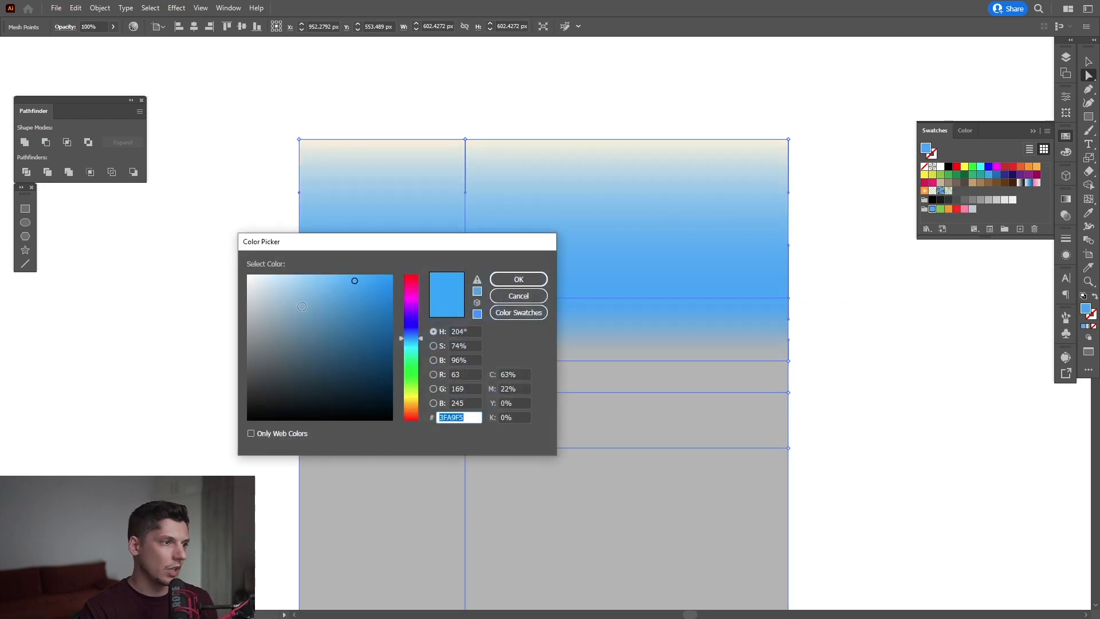
Step: Confirm the sky-blue row and tint the next mesh rows pale peach
{"action": "left_click", "coordinate": [518, 278]}
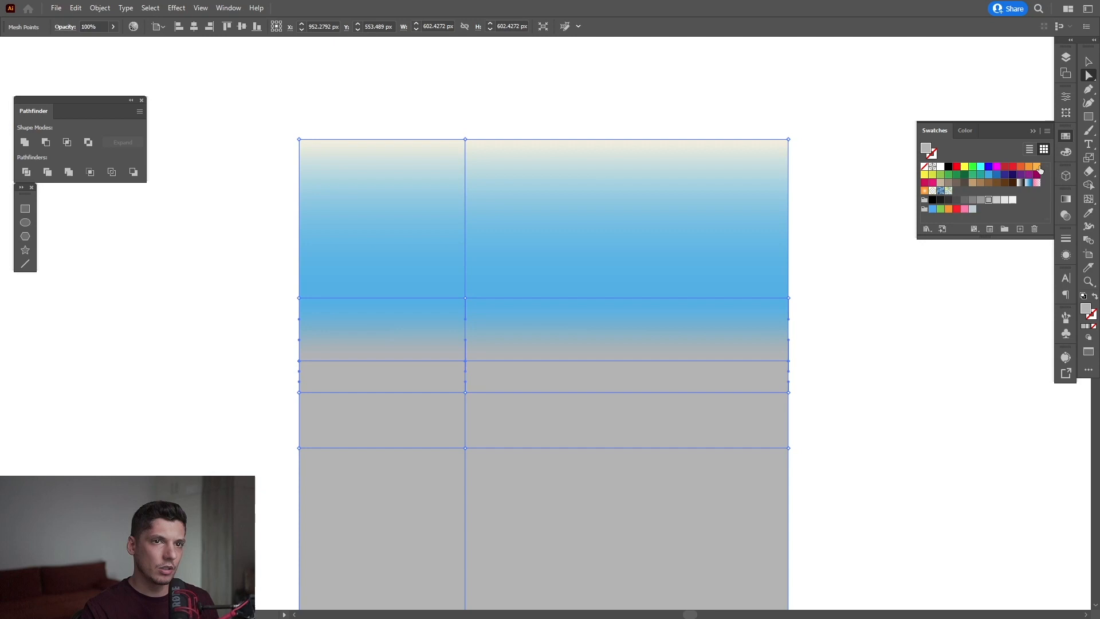
{"action": "left_click", "coordinate": [1034, 167]}
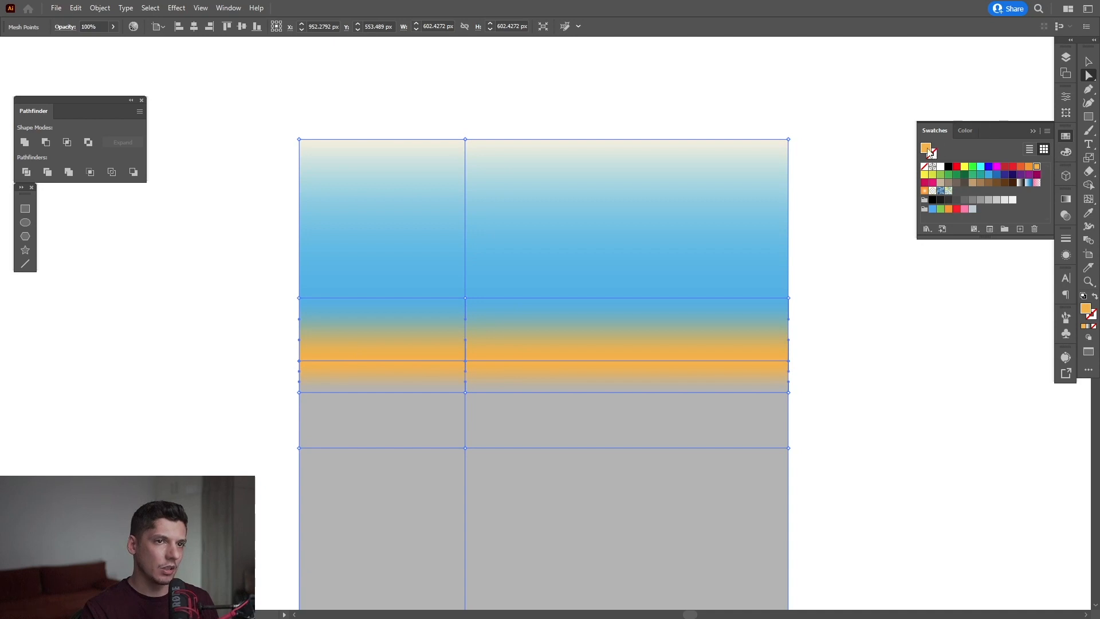
{"action": "double_click", "coordinate": [927, 149]}
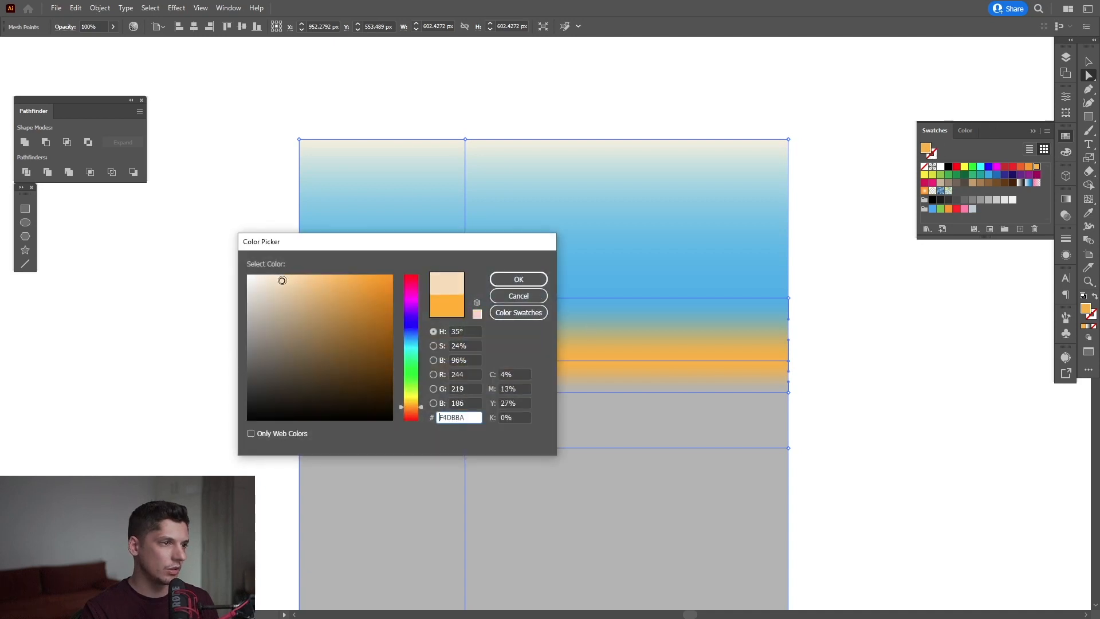
{"action": "left_click", "coordinate": [518, 278]}
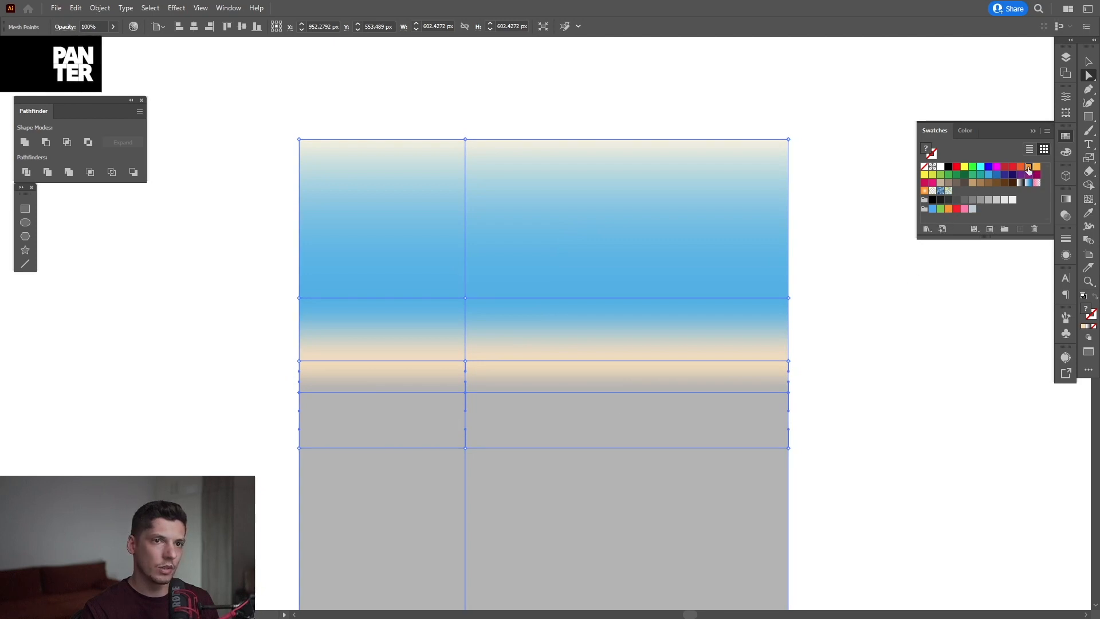
Step: Colour the lower glow rows orange and the bottom half deep purple
{"action": "left_click", "coordinate": [1027, 166]}
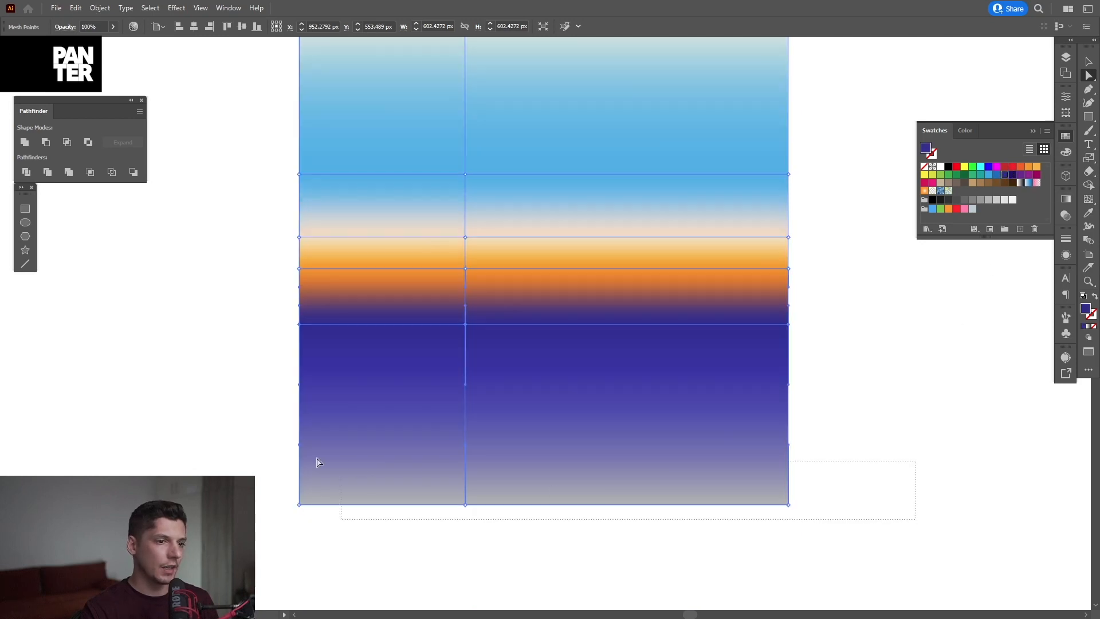
{"action": "left_click", "coordinate": [1012, 177]}
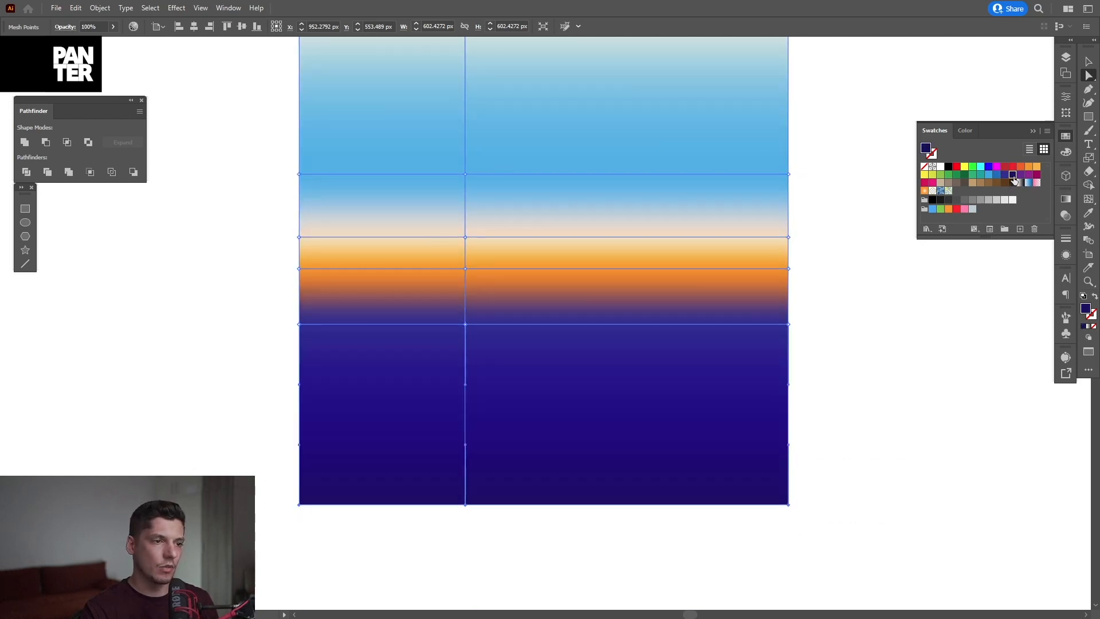
{"action": "double_click", "coordinate": [1011, 175]}
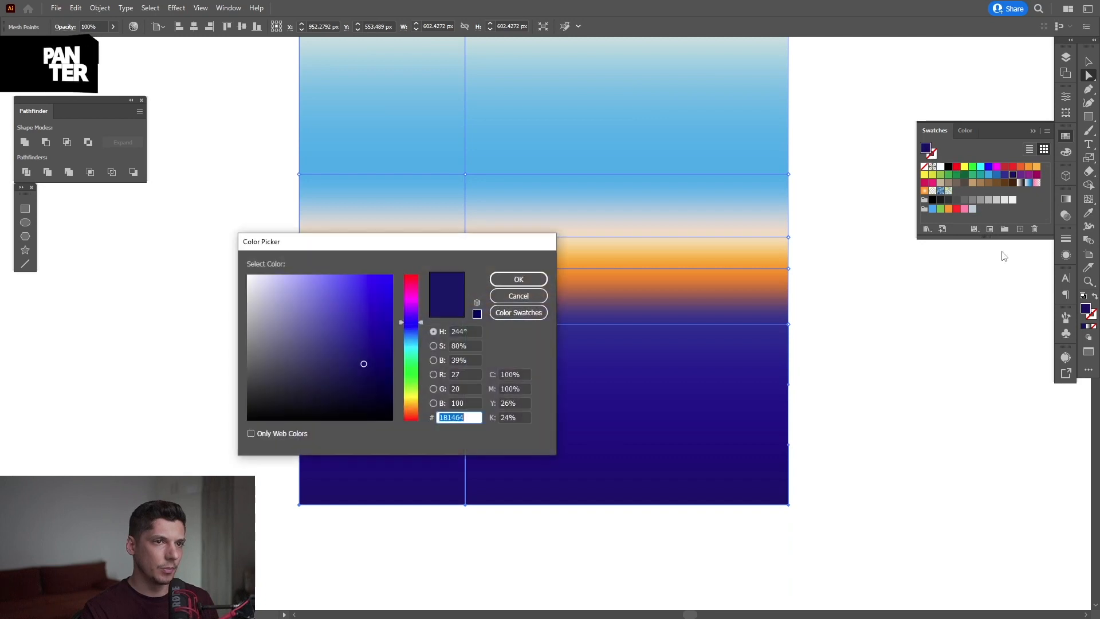
{"action": "left_click", "coordinate": [518, 278]}
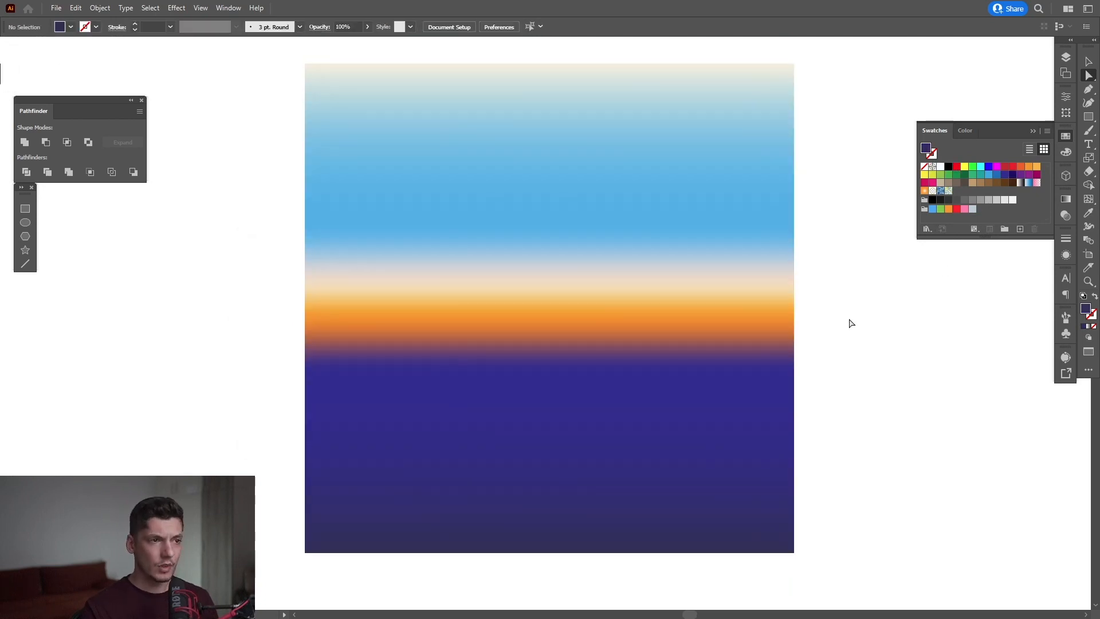
{"action": "mouse_move", "coordinate": [862, 313]}
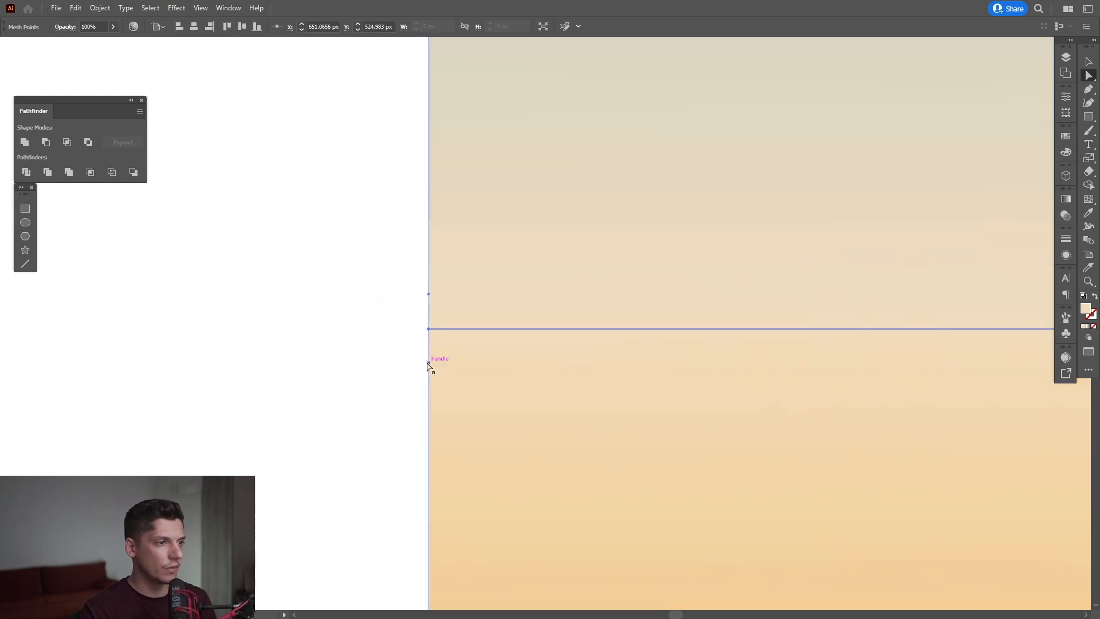
{"action": "mouse_move", "coordinate": [474, 347]}
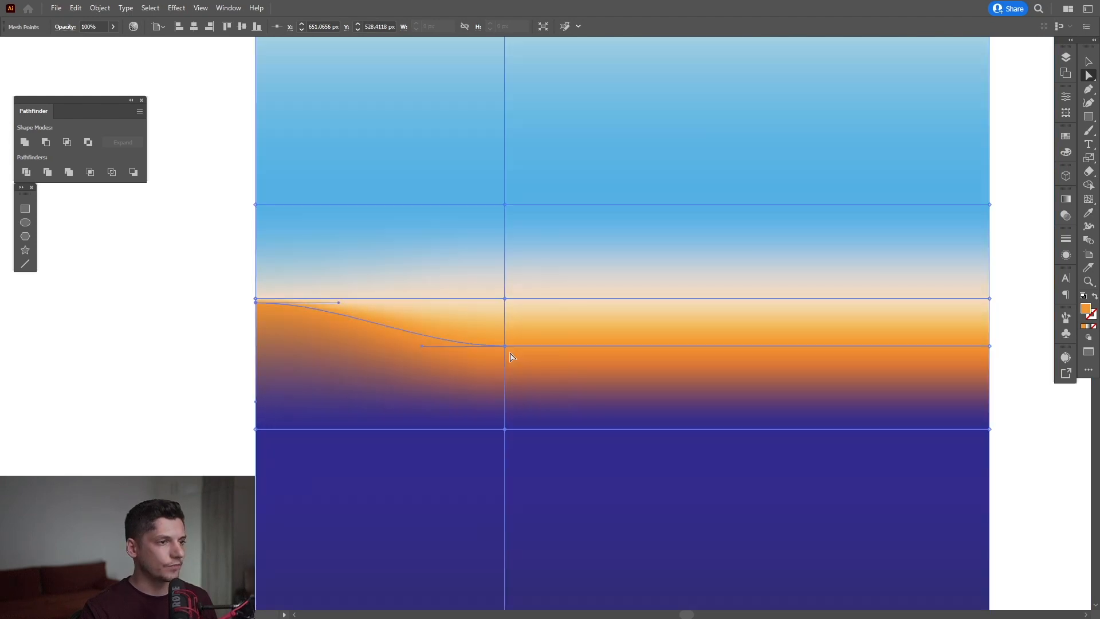
Step: Drag a mesh point down to bend the orange band into a dip, then deselect
{"action": "left_click_drag", "start_coordinate": [504, 347], "coordinate": [504, 385]}
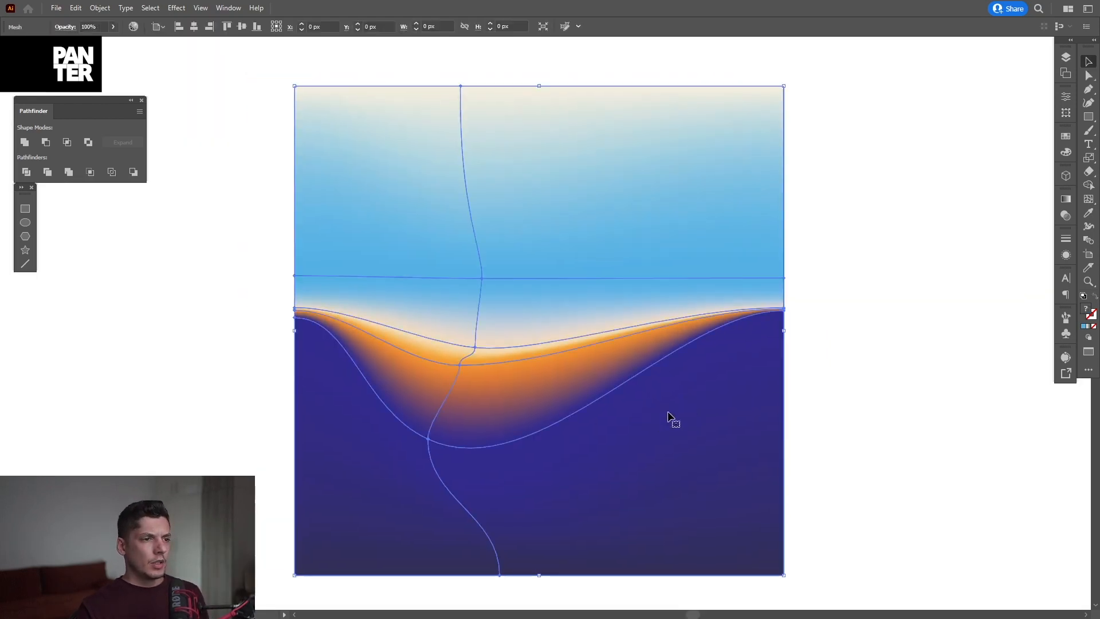
{"action": "left_click", "coordinate": [859, 346]}
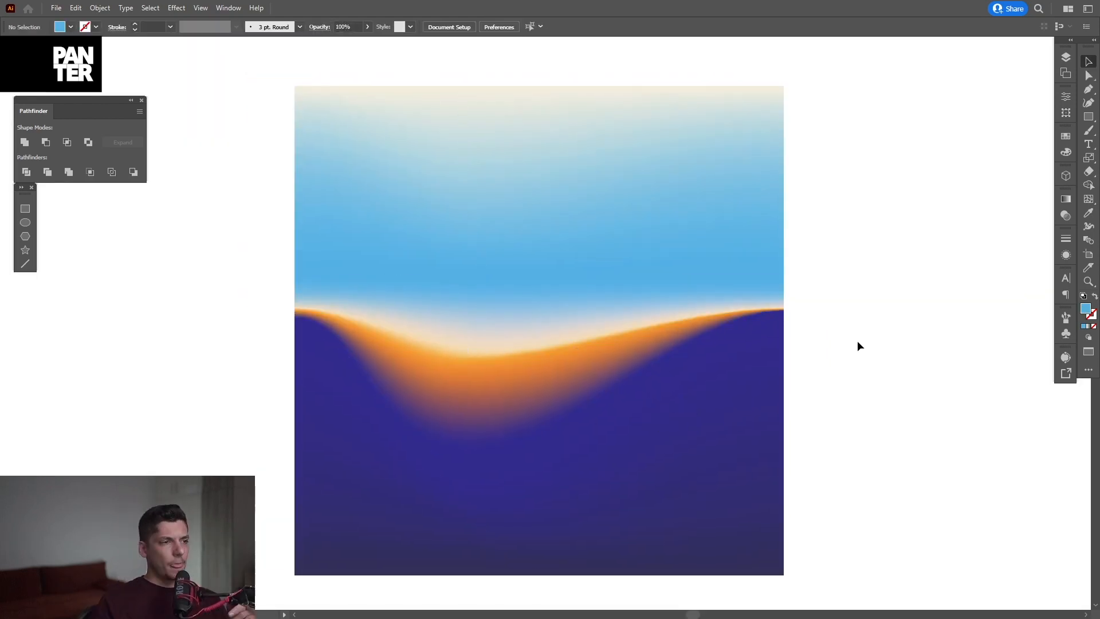